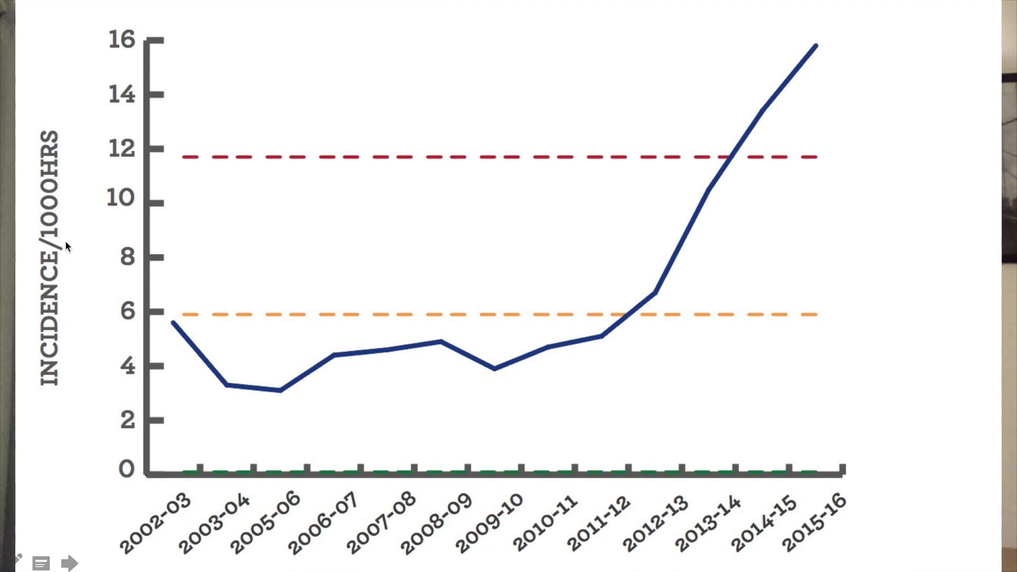
mouse_move(180, 493)
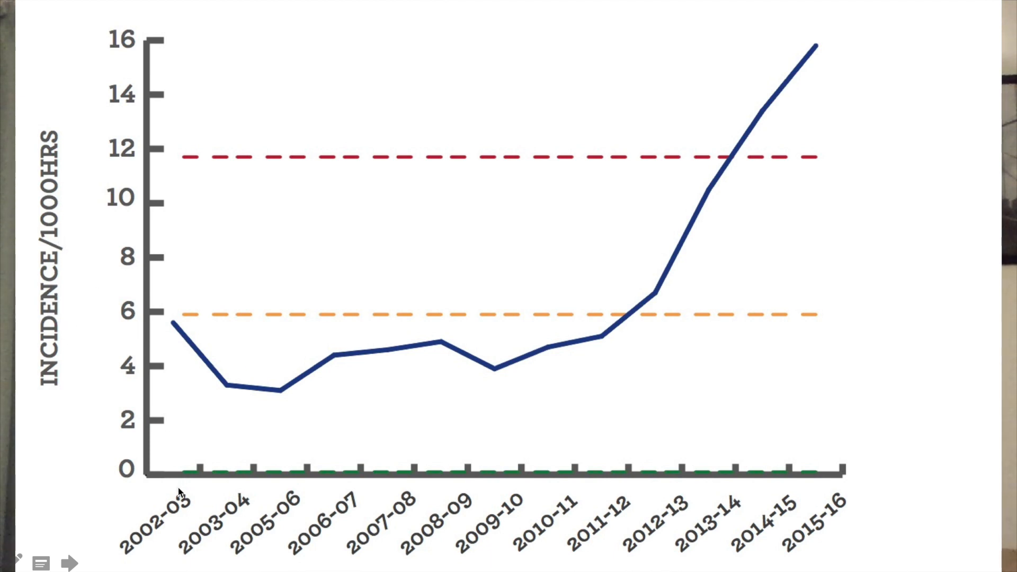
mouse_move(639, 514)
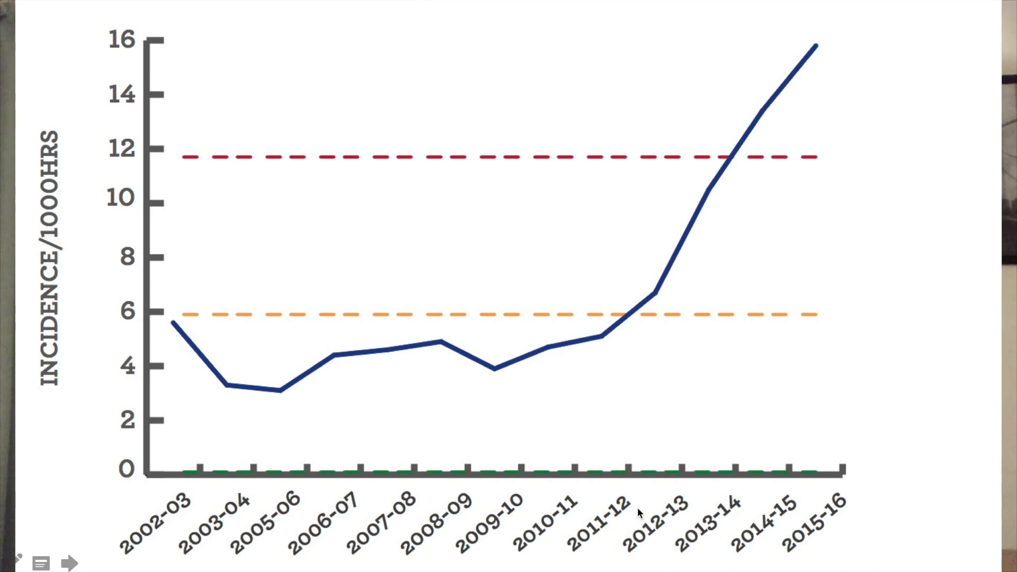
mouse_move(563, 363)
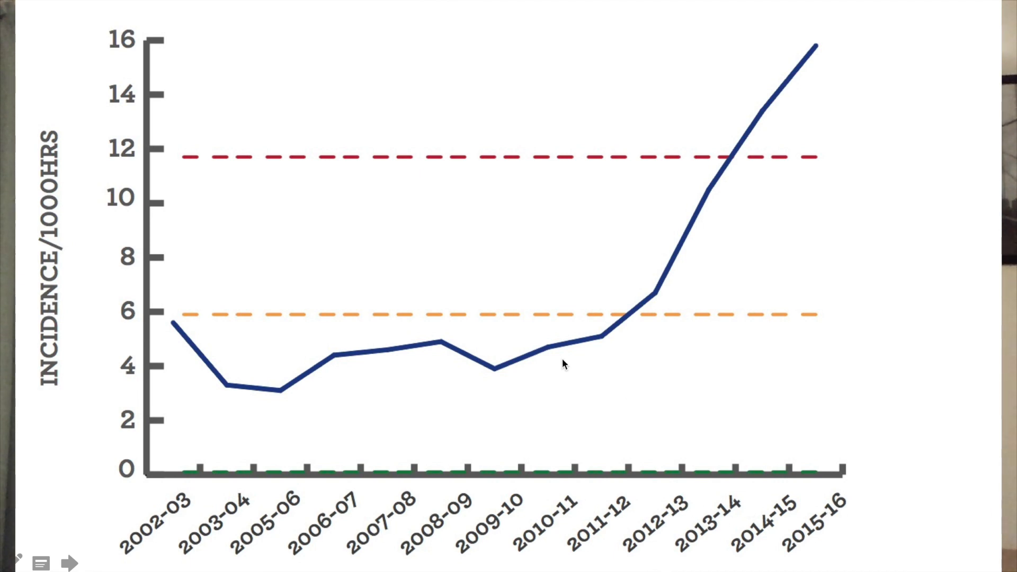
mouse_move(247, 410)
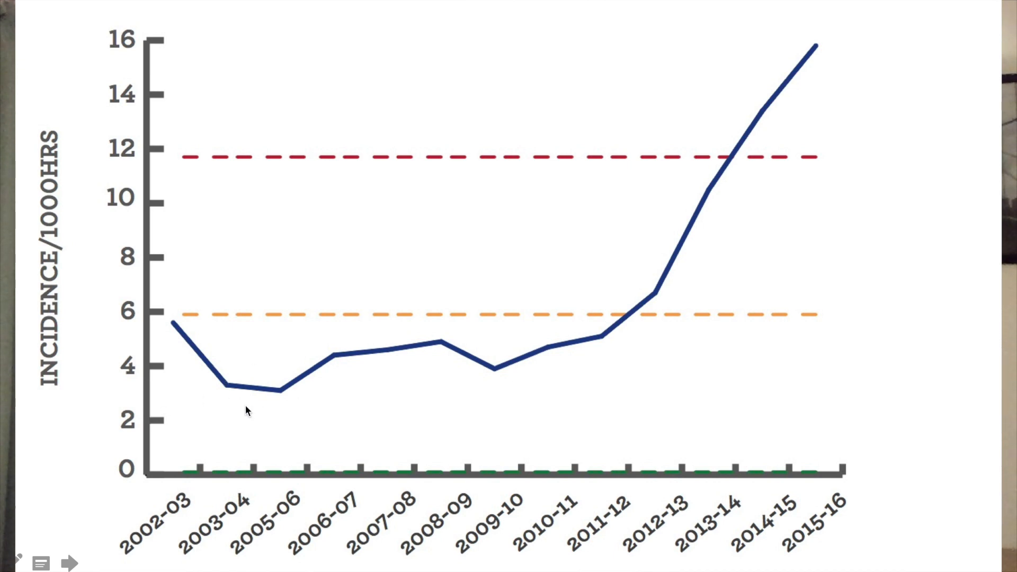
mouse_move(51, 336)
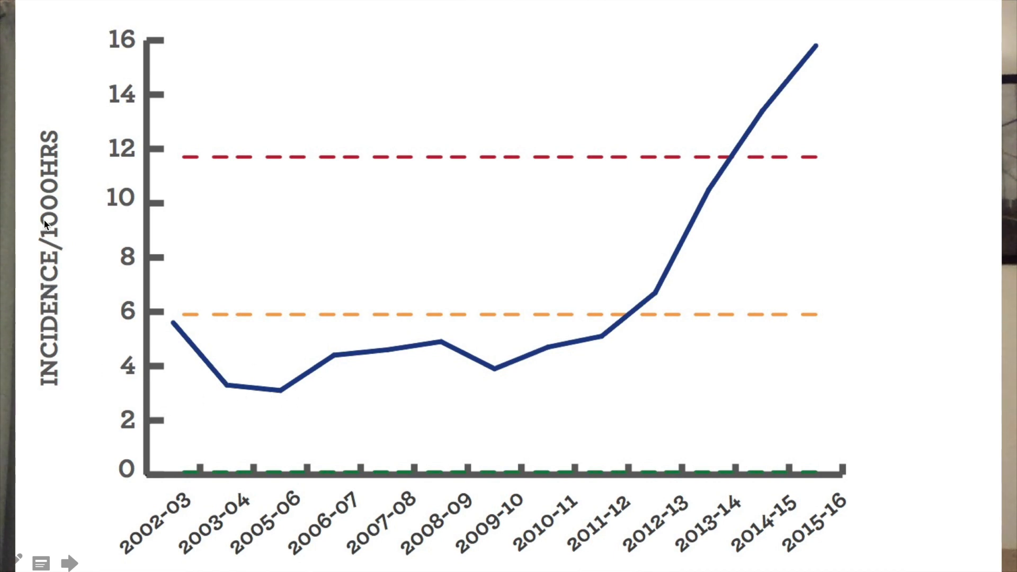
mouse_move(226, 244)
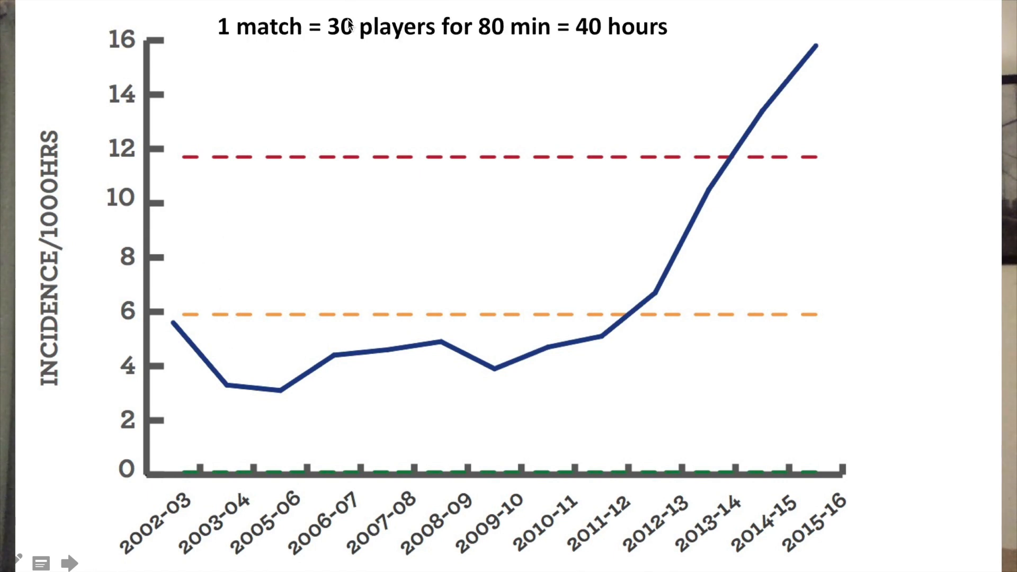
mouse_move(593, 51)
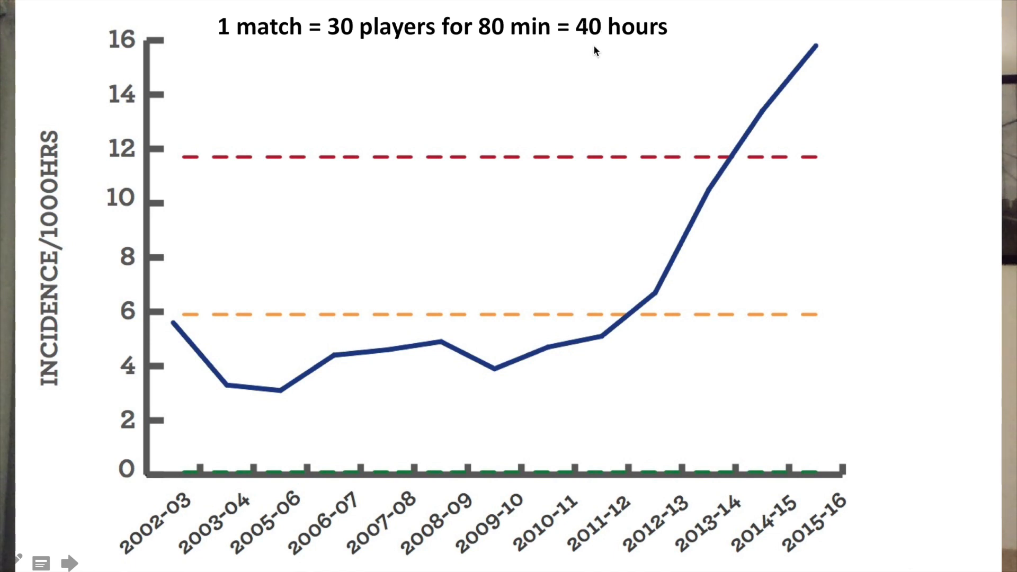
mouse_move(563, 68)
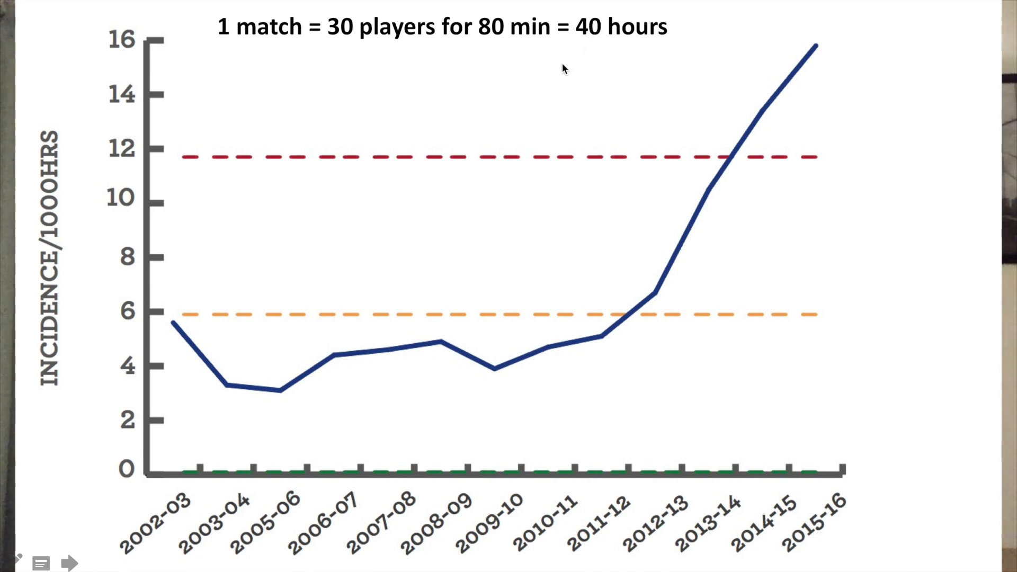
mouse_move(137, 278)
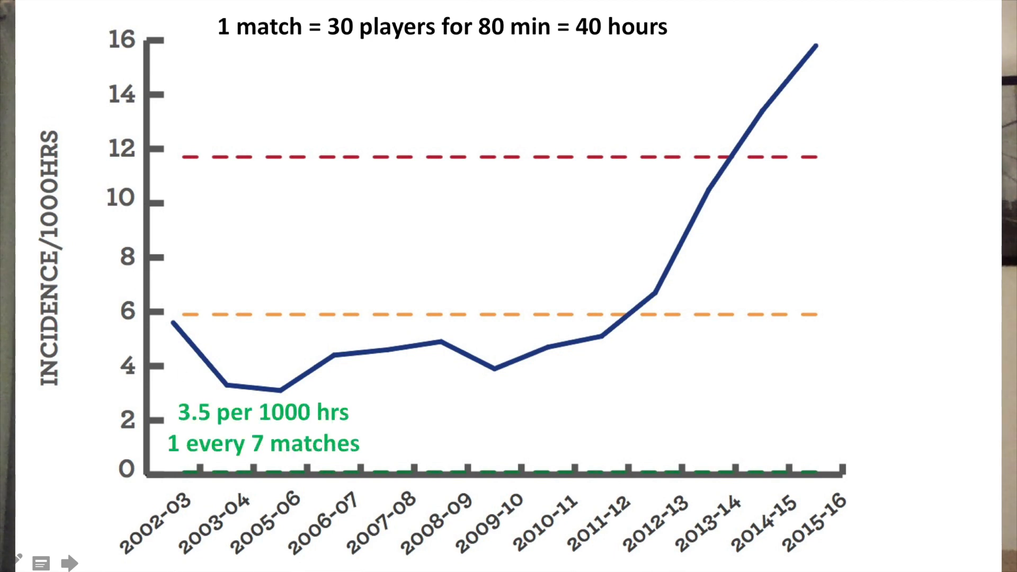
mouse_move(284, 331)
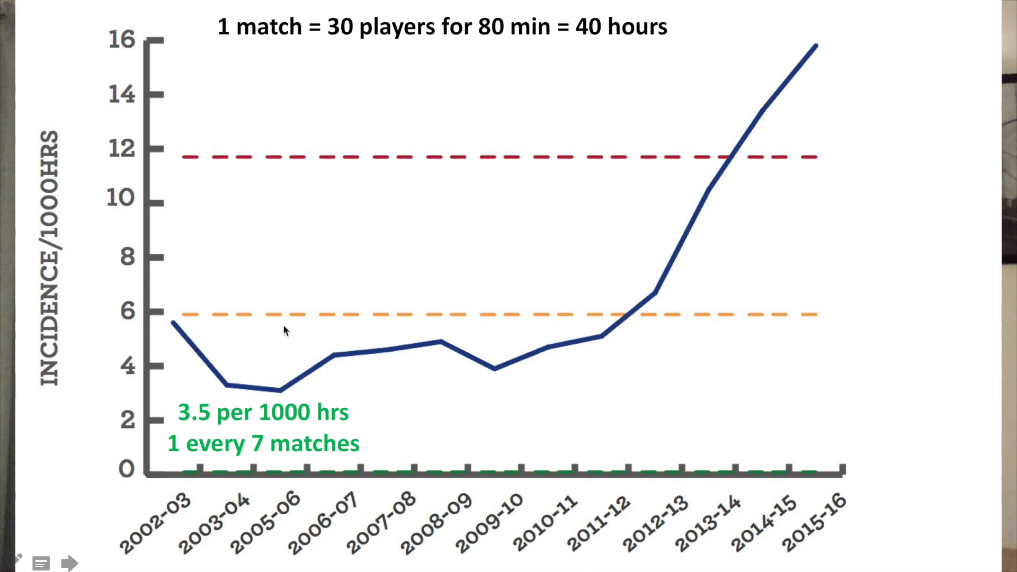
mouse_move(250, 421)
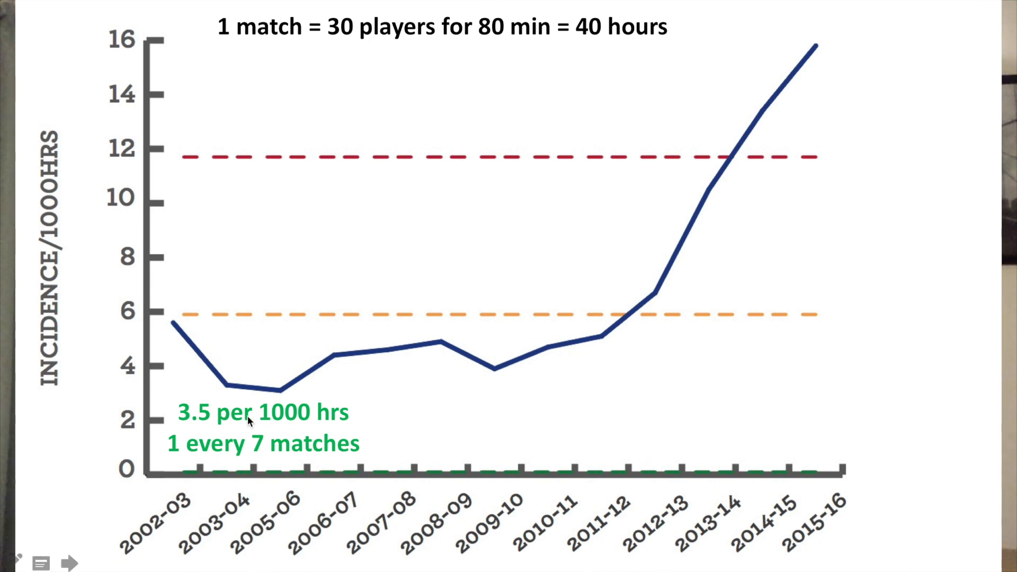
mouse_move(310, 430)
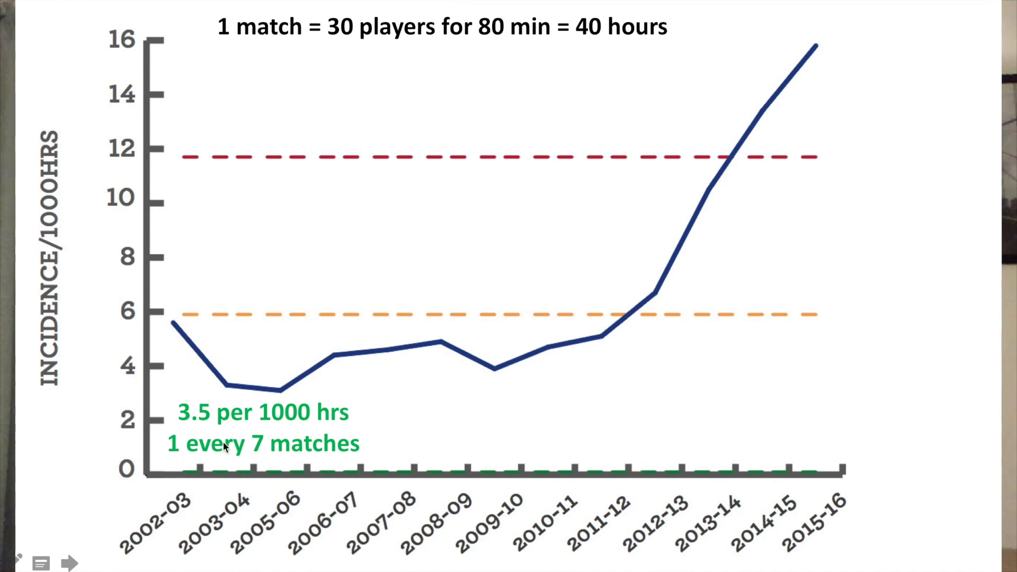
mouse_move(291, 453)
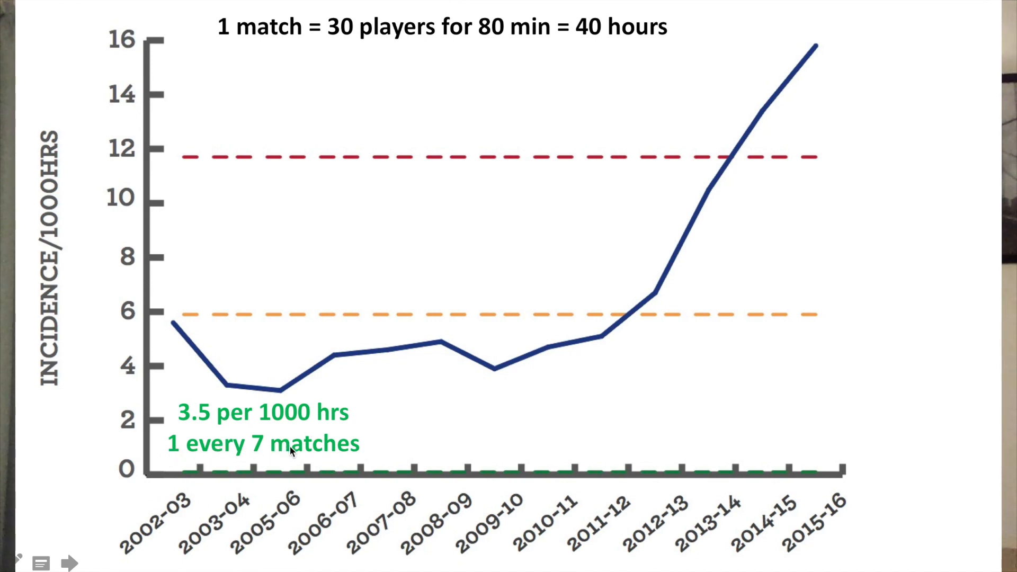
mouse_move(900, 64)
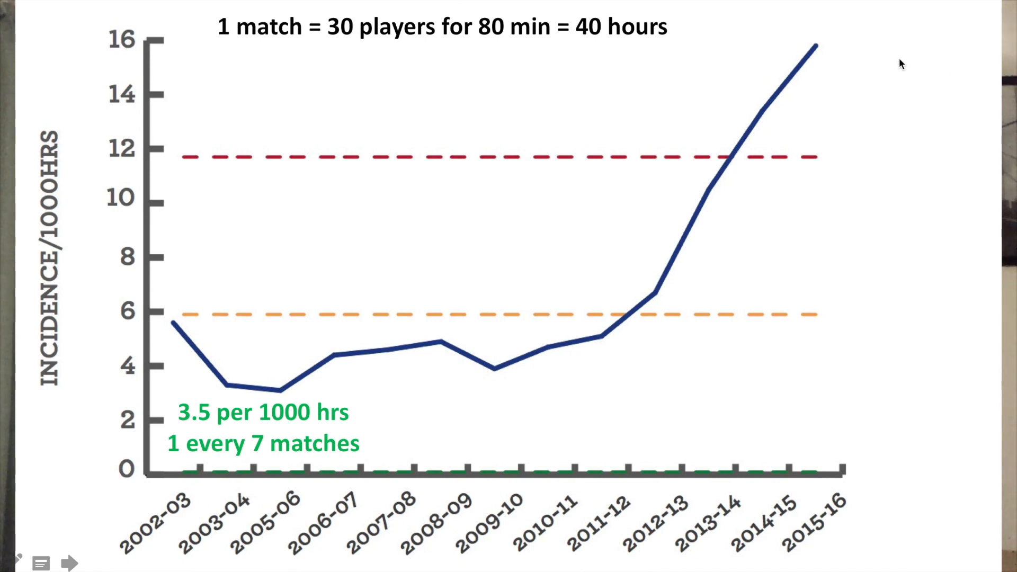
mouse_move(840, 469)
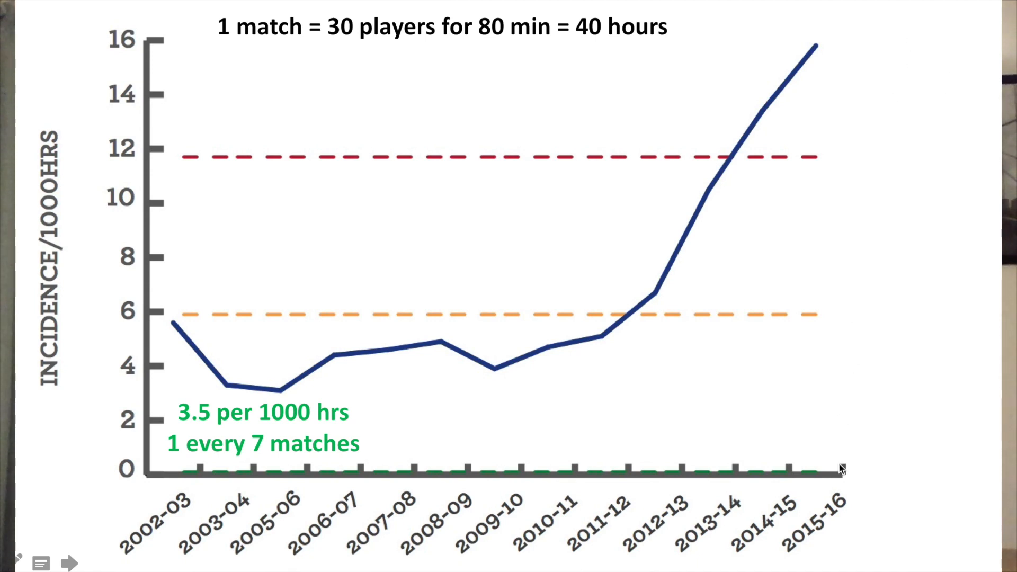
mouse_move(867, 65)
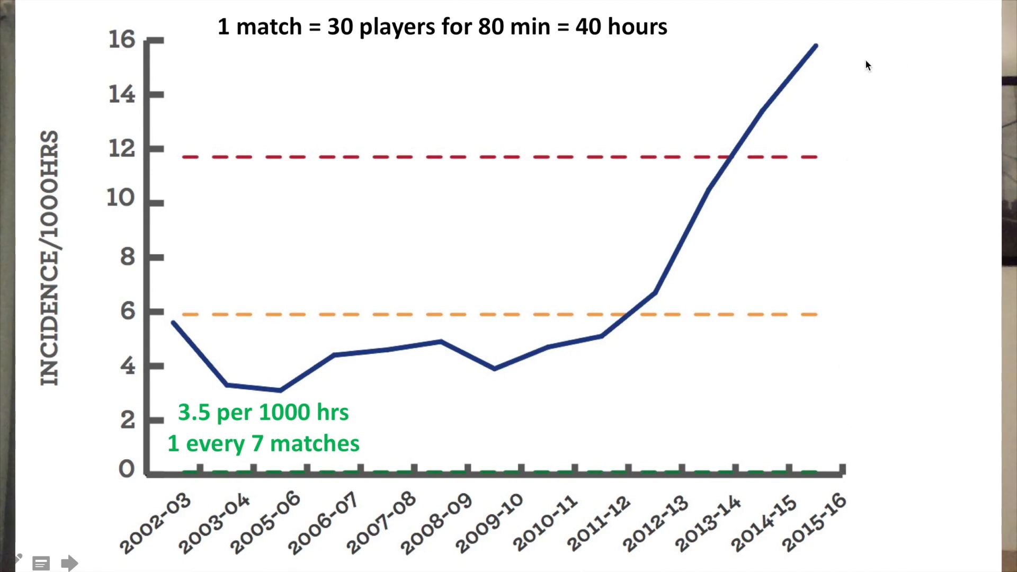